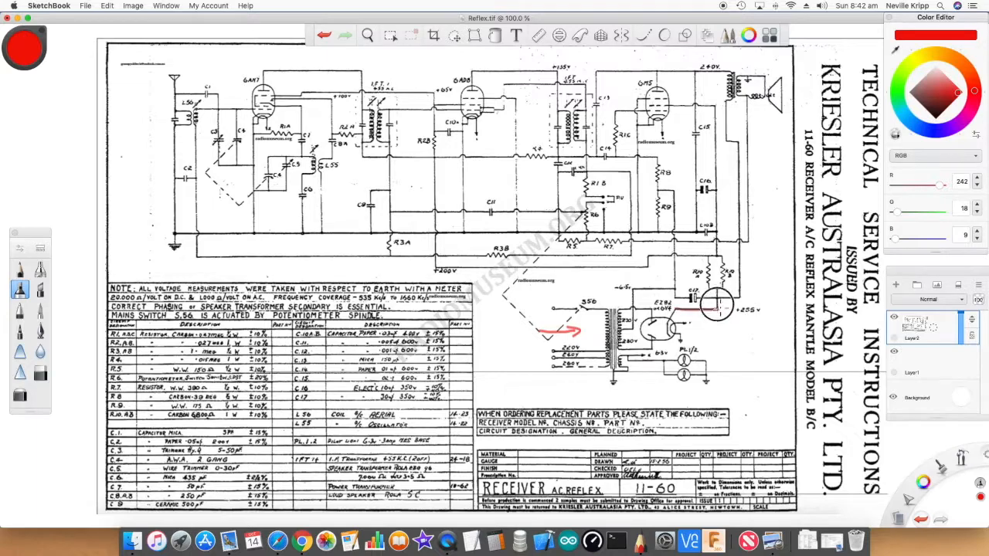
Trace the red audio path from the output transformer up the right side and through the middle stages.
left_click_drag(692, 296, 741, 306)
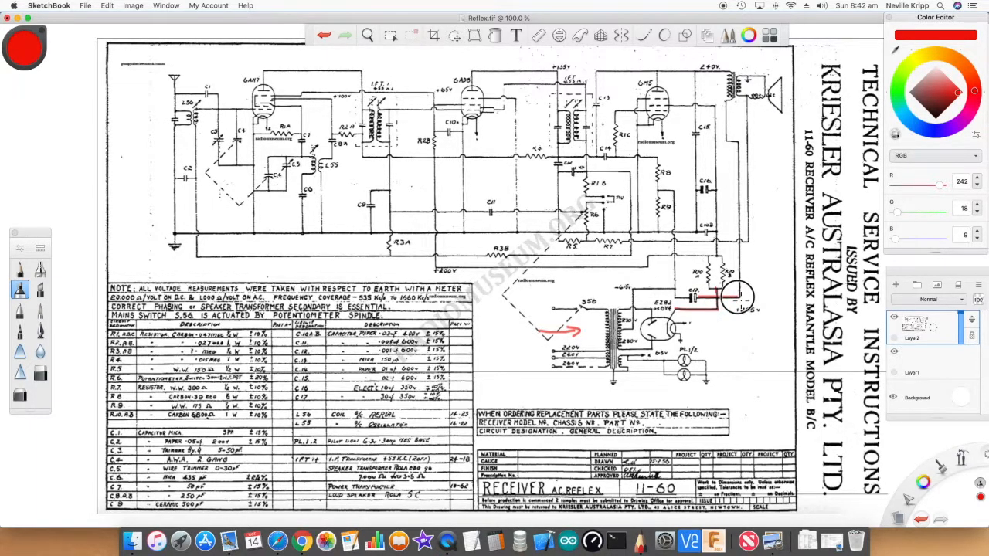
left_click_drag(677, 70, 729, 296)
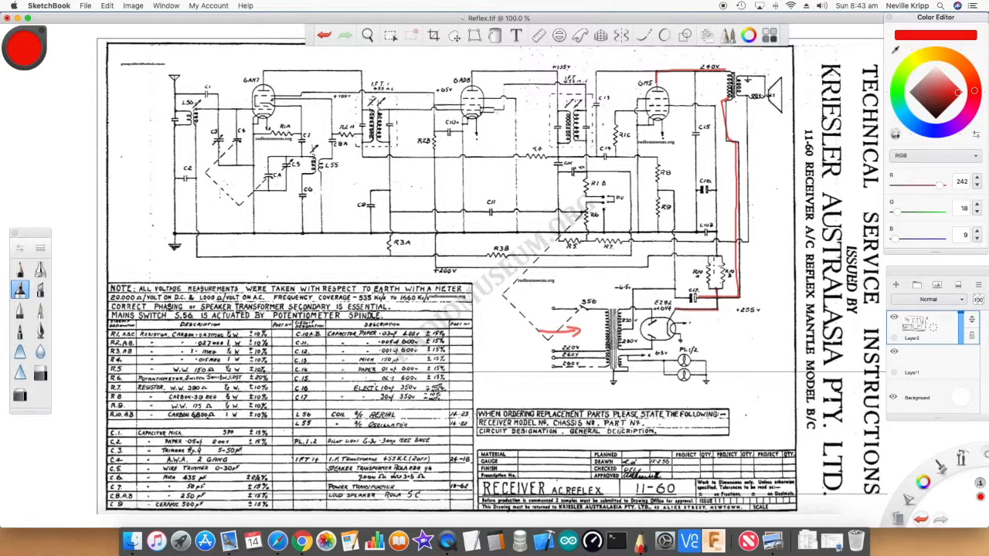
left_click_drag(435, 267, 714, 263)
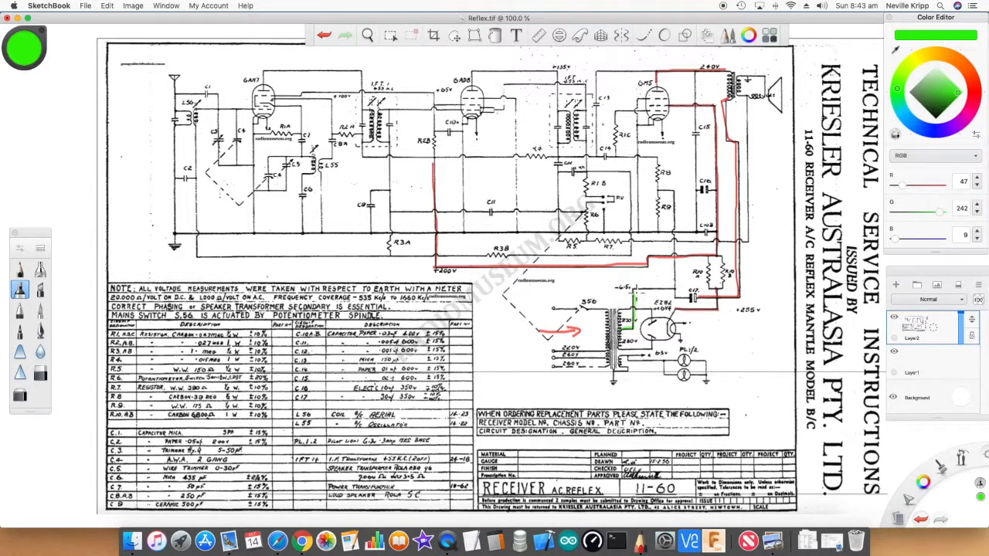
Trace the green feedback path through the middle stage beside the red line.
left_click_drag(631, 290, 679, 297)
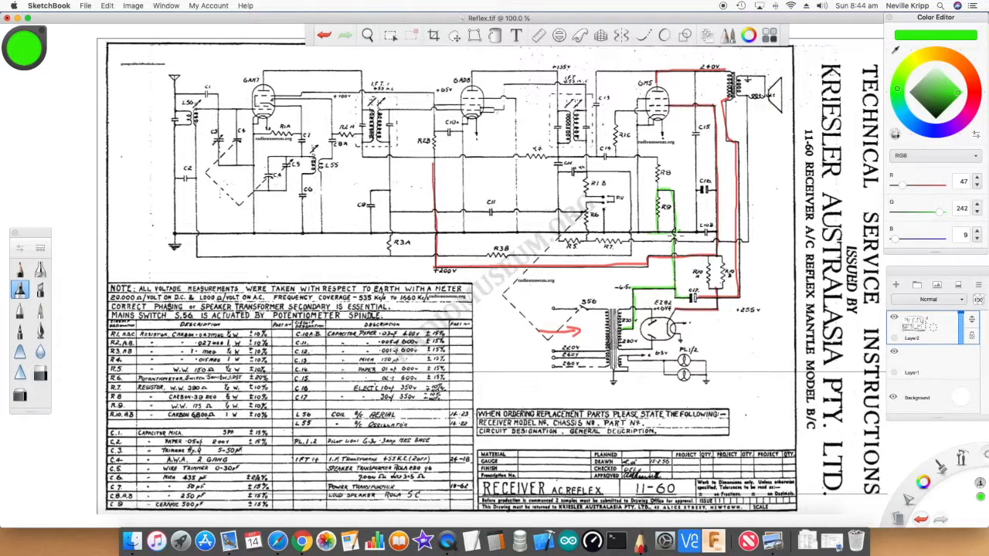
mouse_move(672, 235)
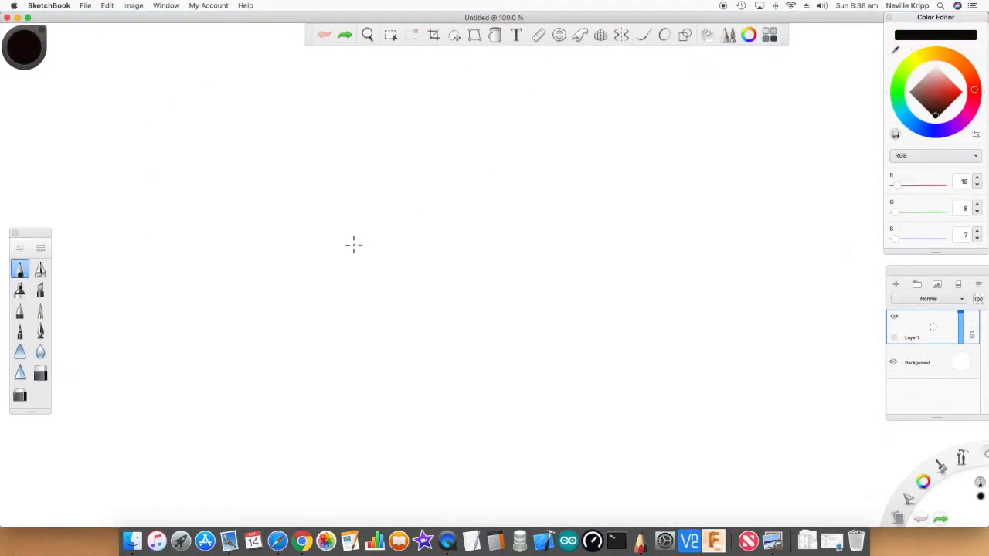
mouse_move(176, 277)
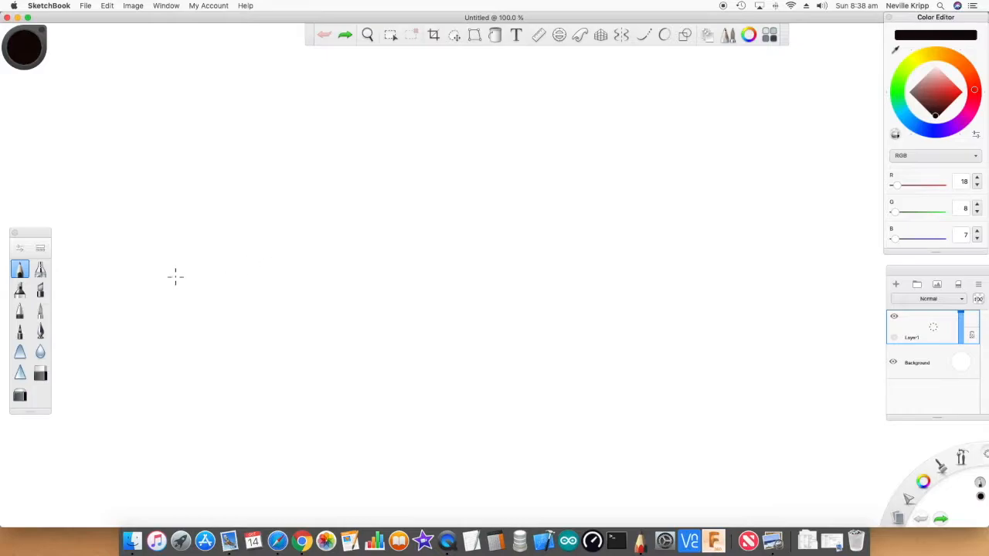
Sketch the battery with its top wire, lower wire, resistor and ground.
left_click_drag(325, 199, 379, 209)
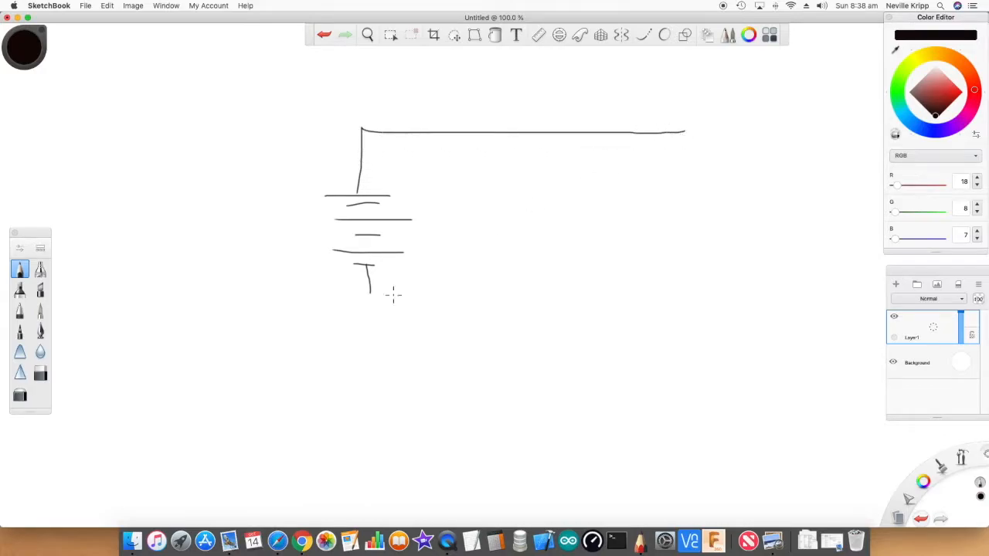
left_click_drag(364, 275, 369, 315)
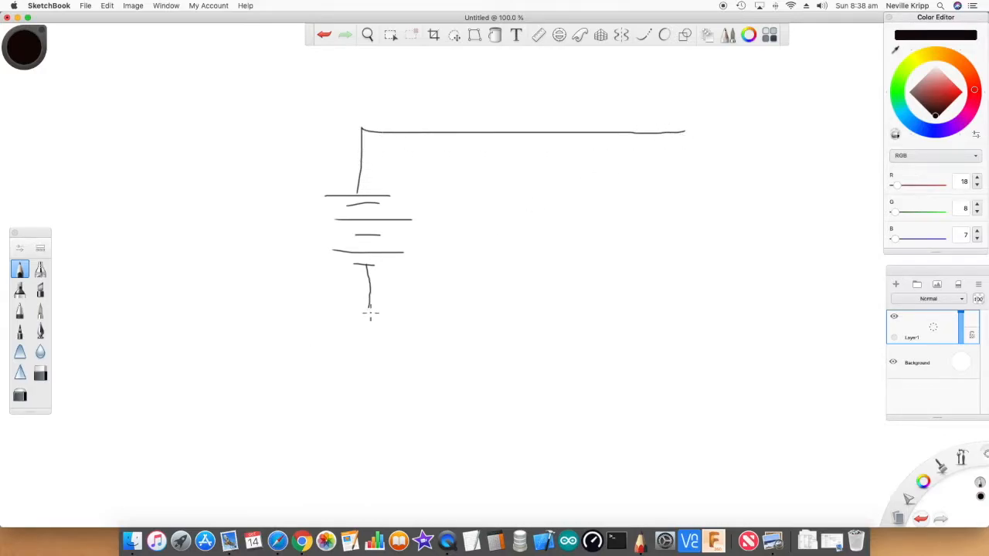
left_click_drag(369, 312, 380, 362)
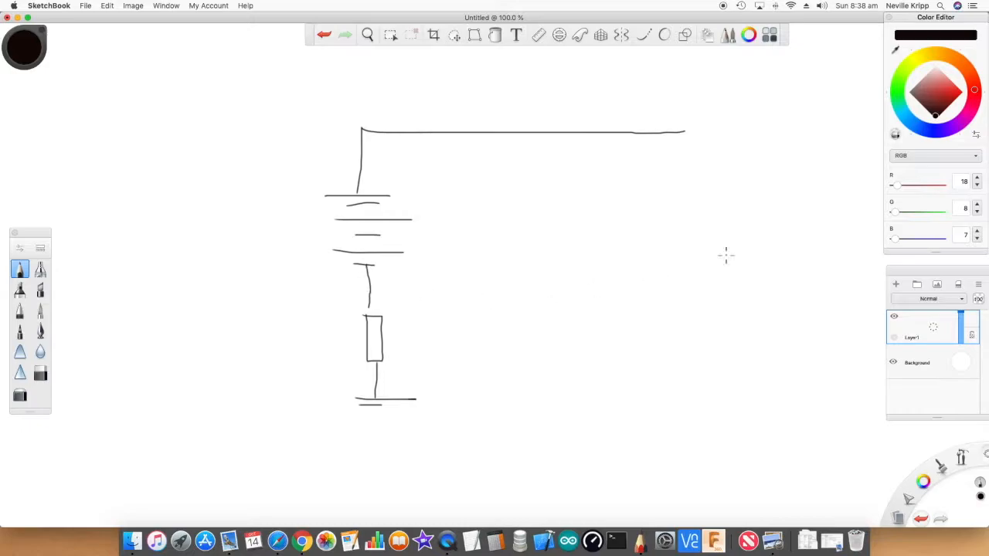
Sketch the meter circle on the right with a ground beneath it.
left_click_drag(683, 132, 695, 312)
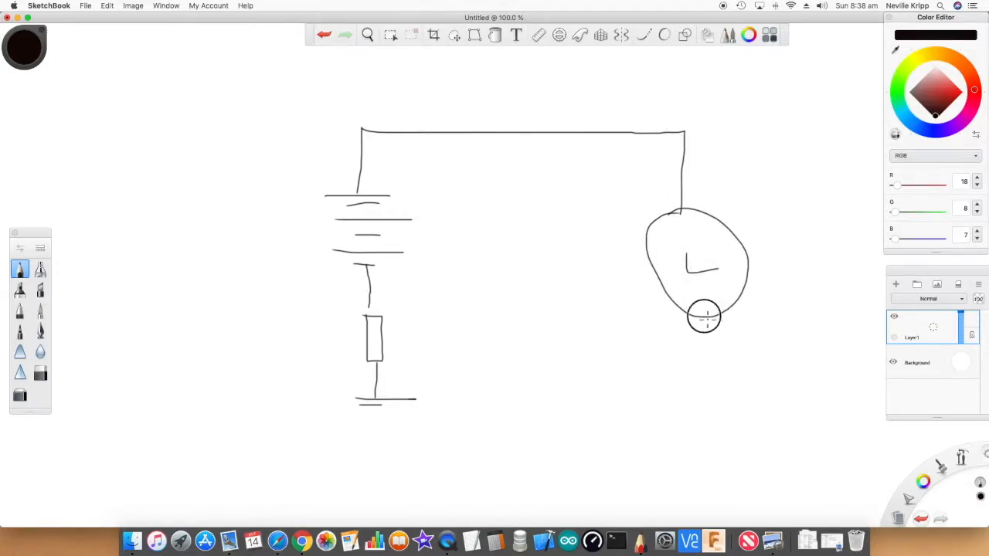
left_click_drag(703, 315, 703, 386)
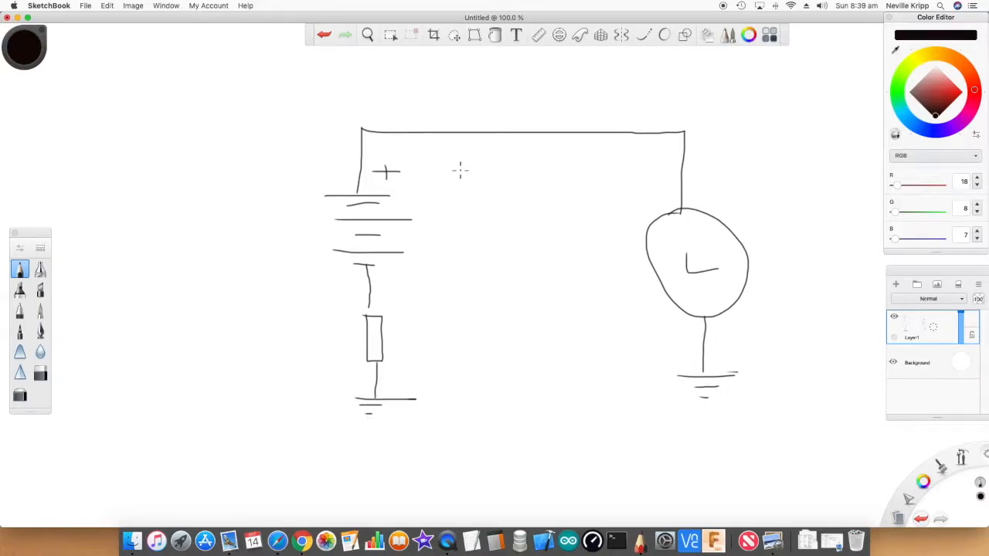
mouse_move(435, 182)
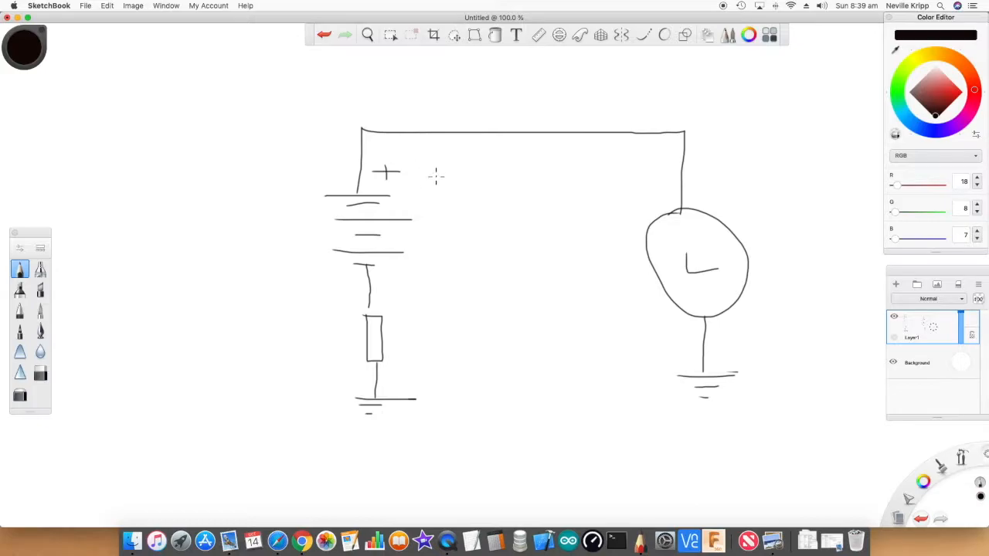
Mark + and − polarities, draw the current loop, and add an arrow at the battery wire.
left_click_drag(432, 167, 572, 352)
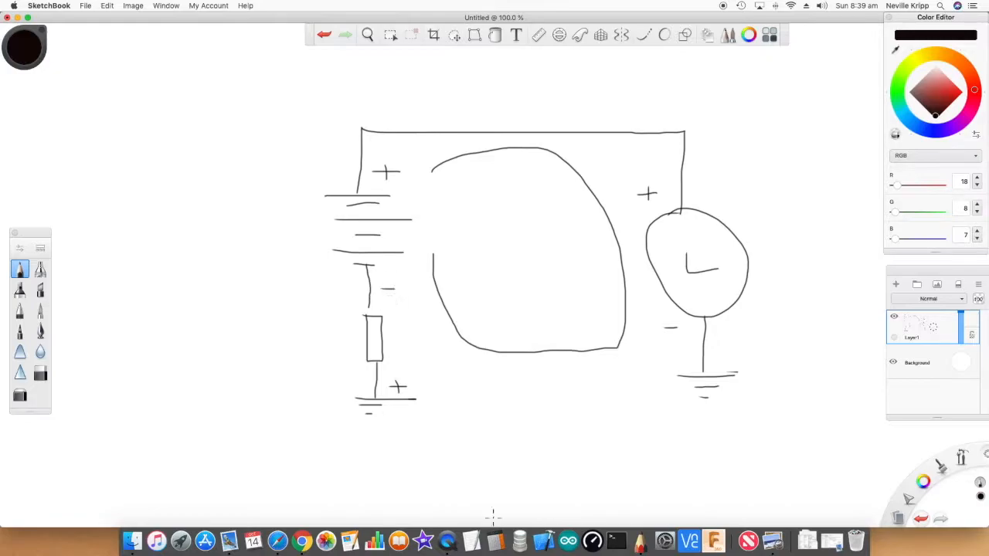
mouse_move(494, 538)
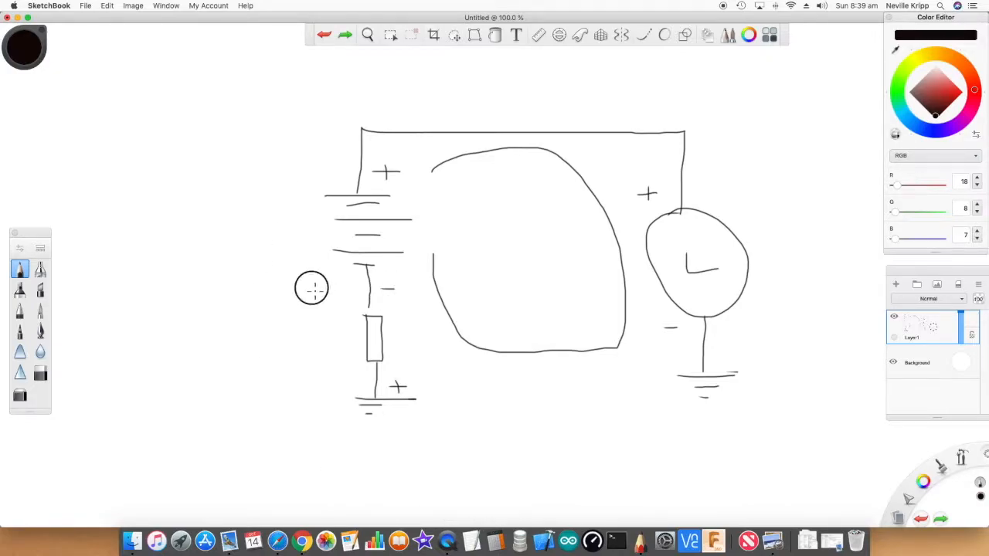
left_click_drag(317, 290, 363, 290)
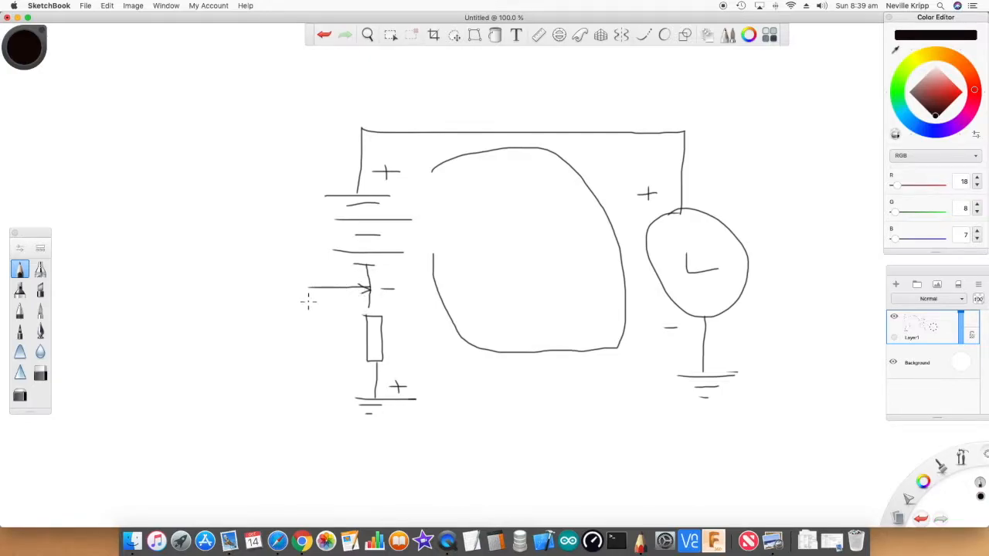
left_click_drag(307, 300, 346, 399)
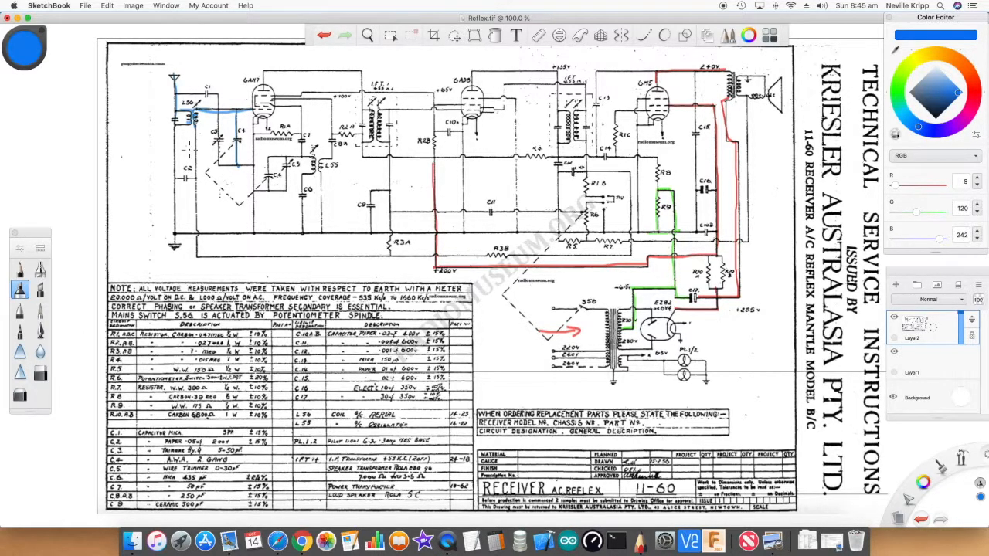
Trace the blue signal path around the first valve at the top left.
left_click_drag(250, 151, 332, 204)
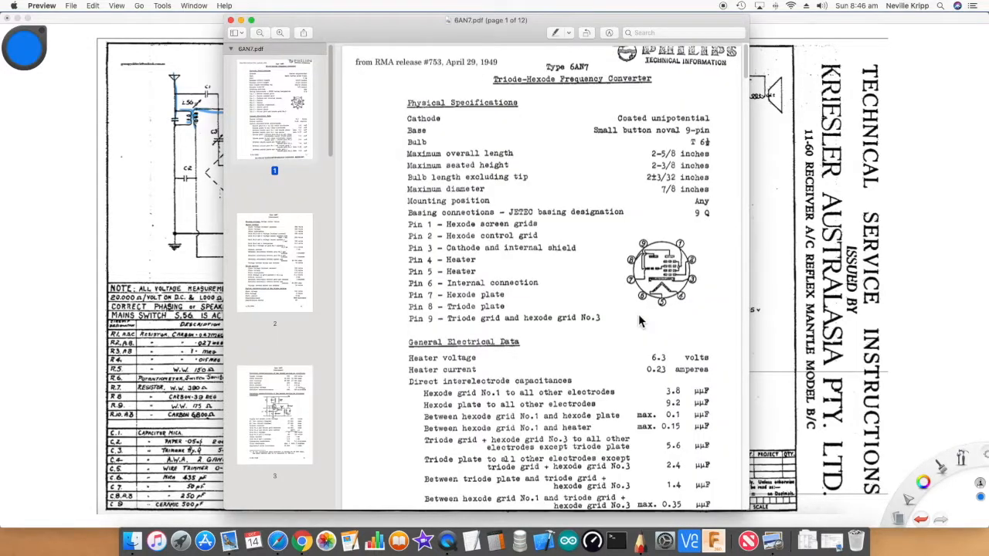
mouse_move(491, 102)
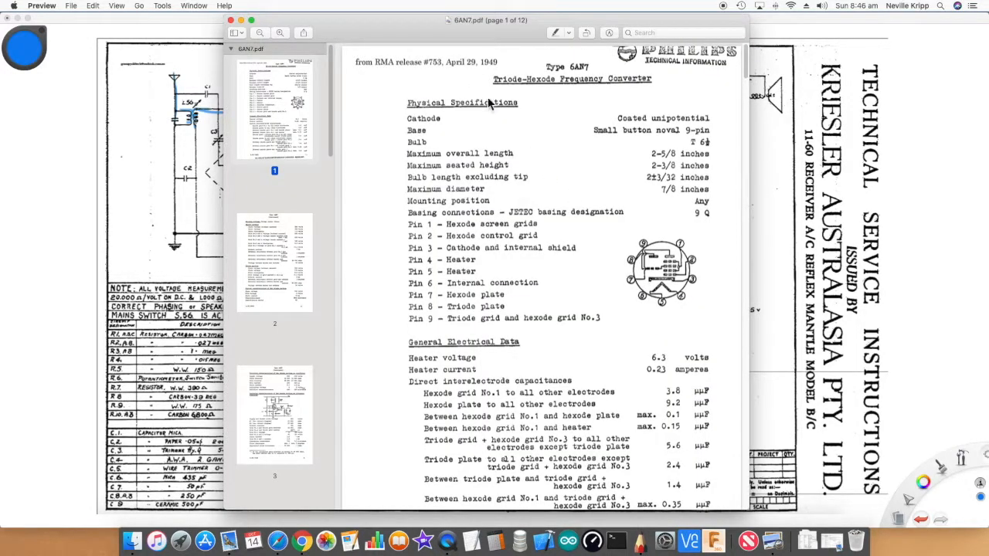
mouse_move(634, 105)
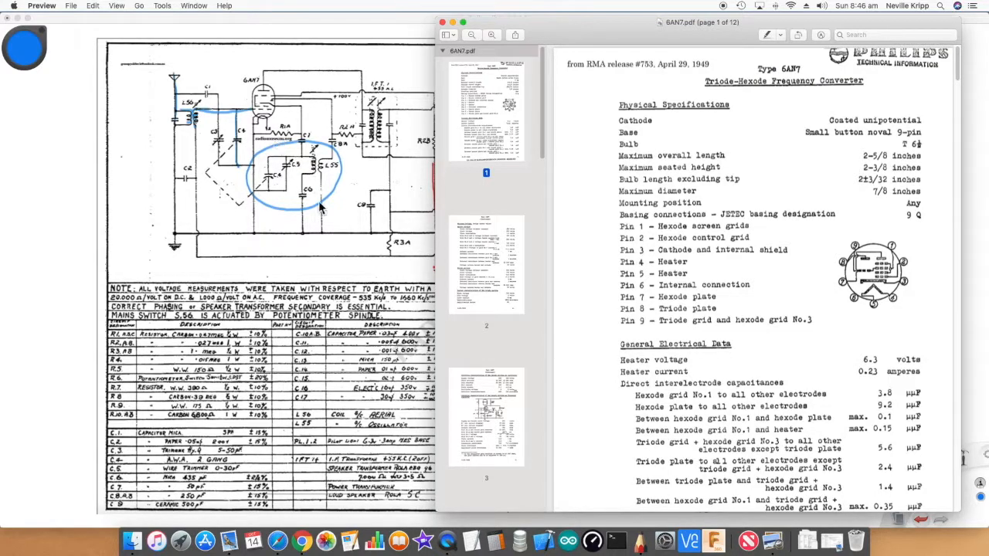
mouse_move(224, 105)
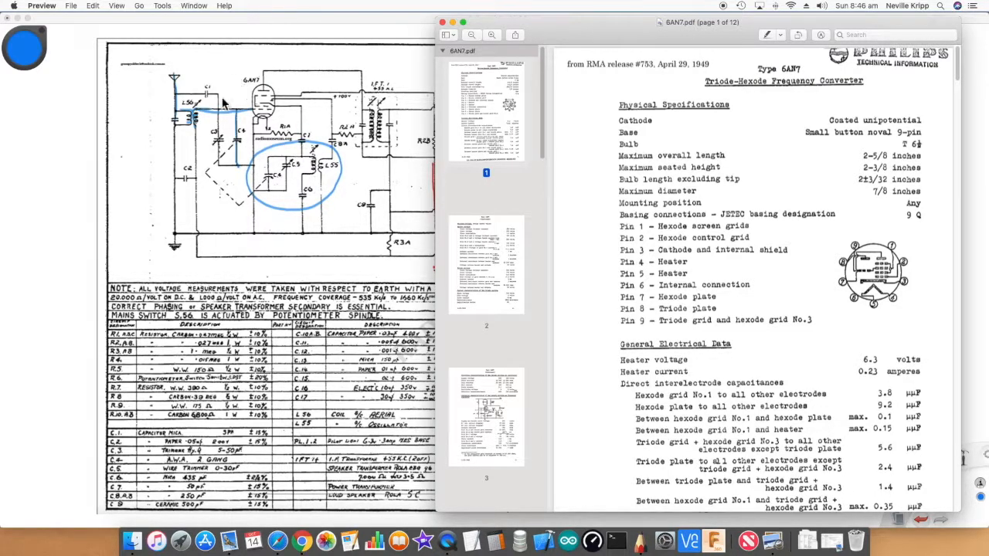
mouse_move(260, 132)
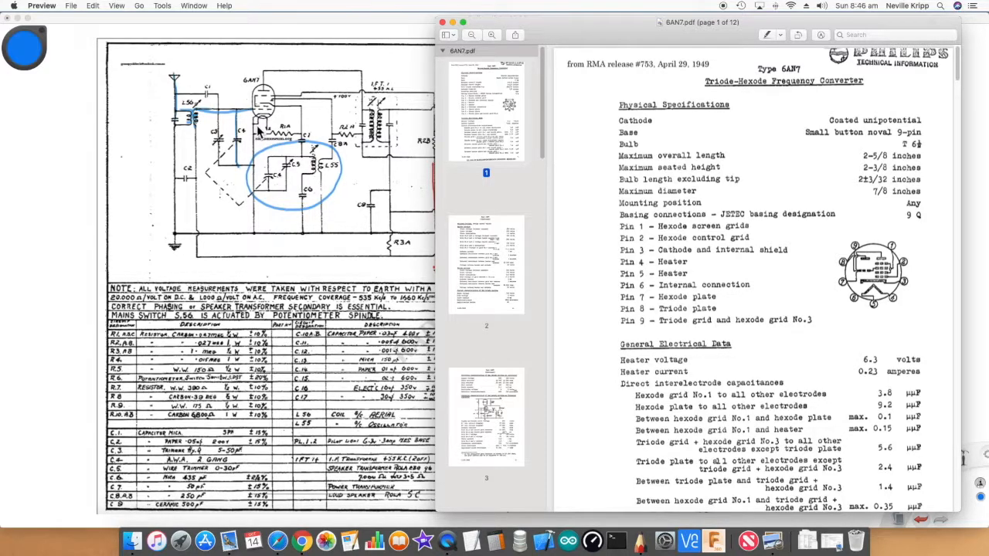
mouse_move(254, 123)
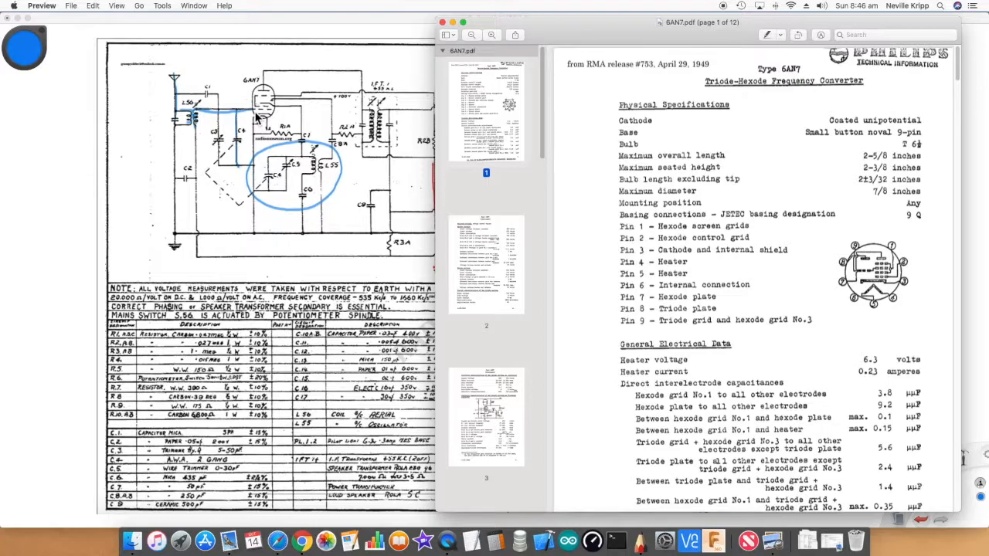
mouse_move(277, 127)
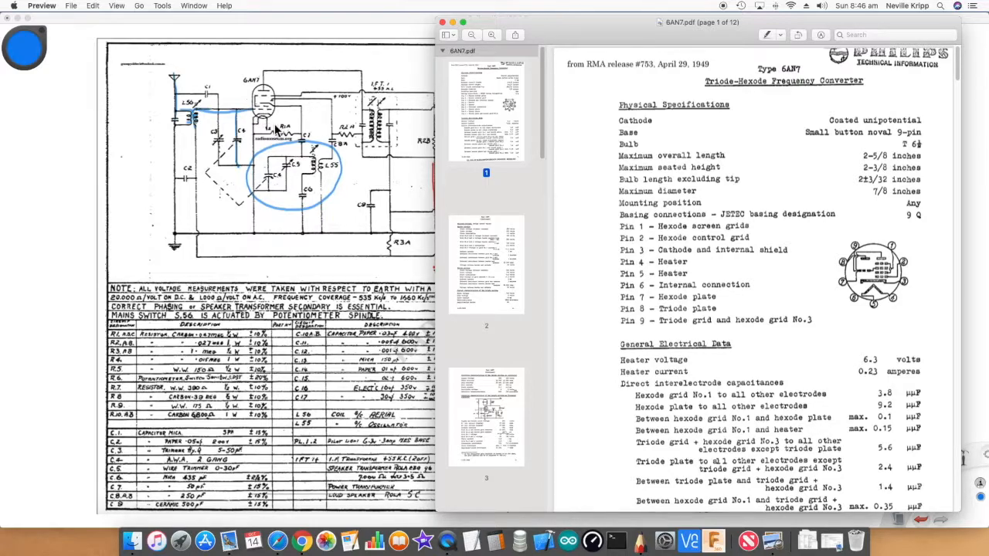
mouse_move(862, 282)
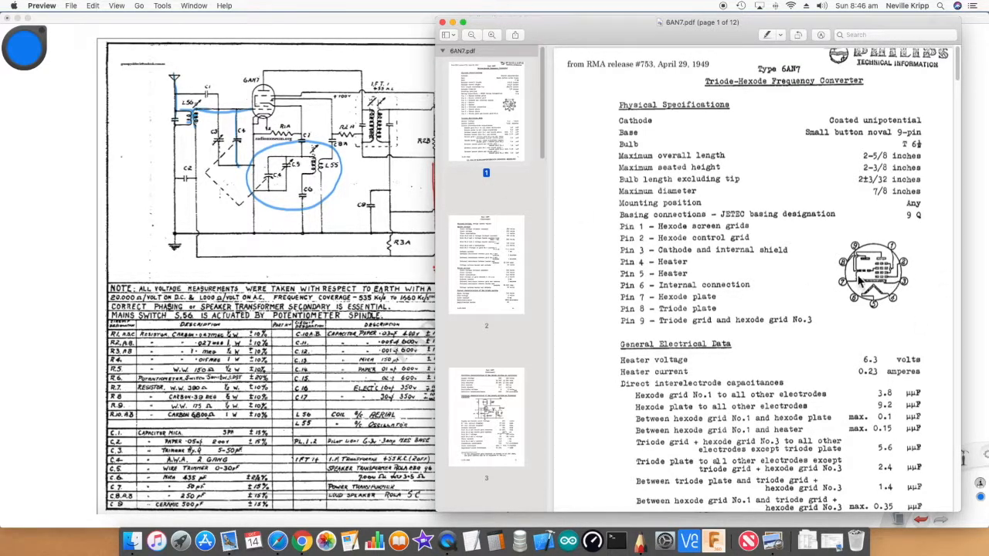
mouse_move(865, 278)
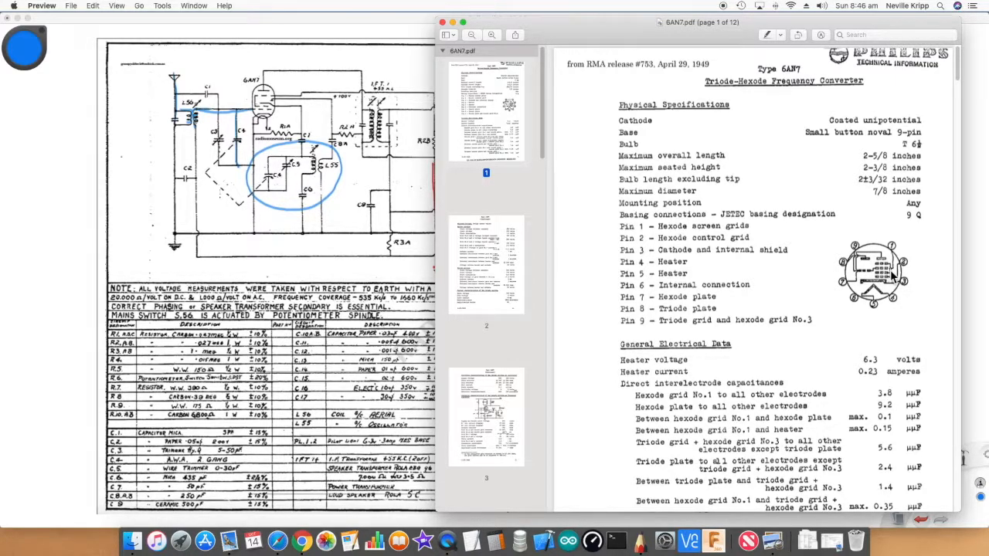
mouse_move(892, 281)
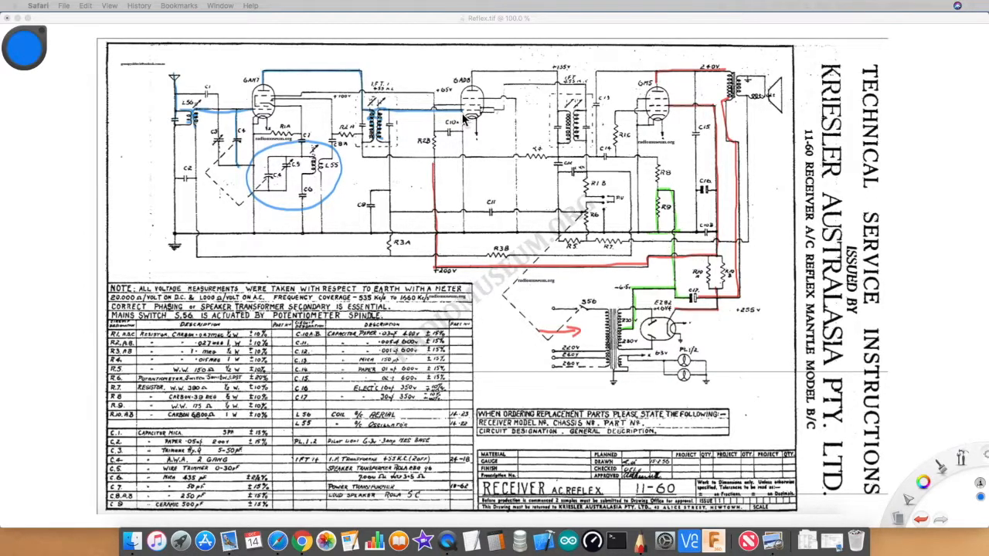
mouse_move(476, 88)
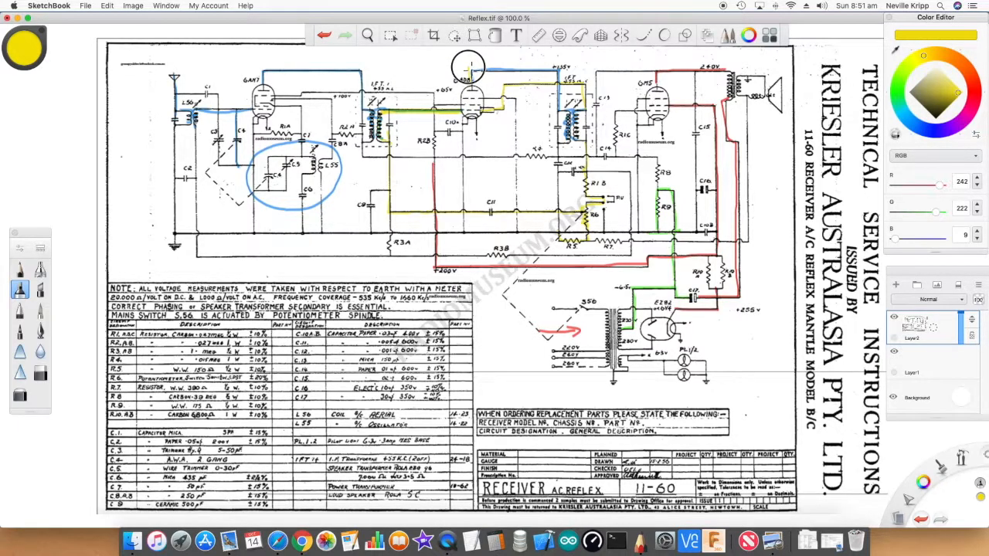
Circle a valve at the top of the schematic in black.
left_click_drag(469, 68, 562, 68)
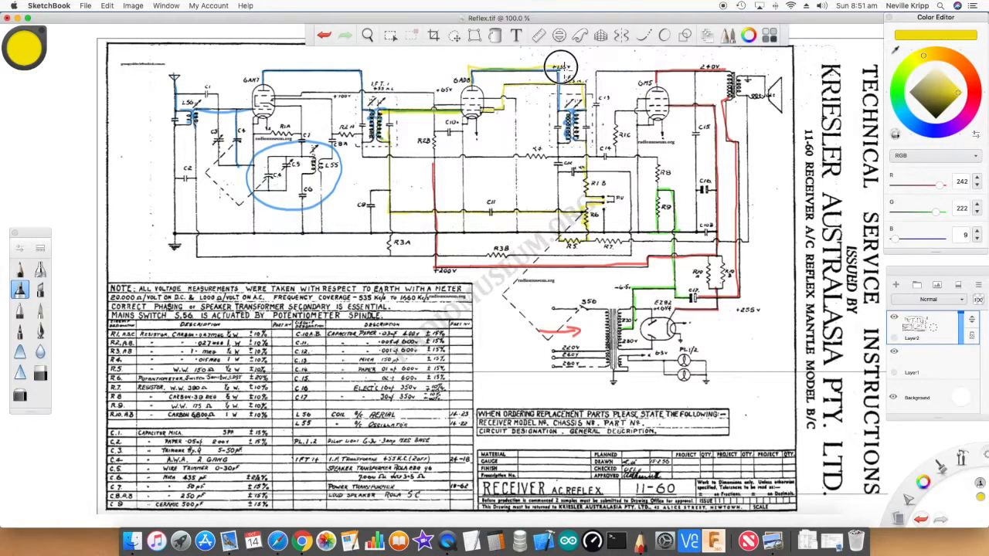
left_click_drag(559, 68, 571, 131)
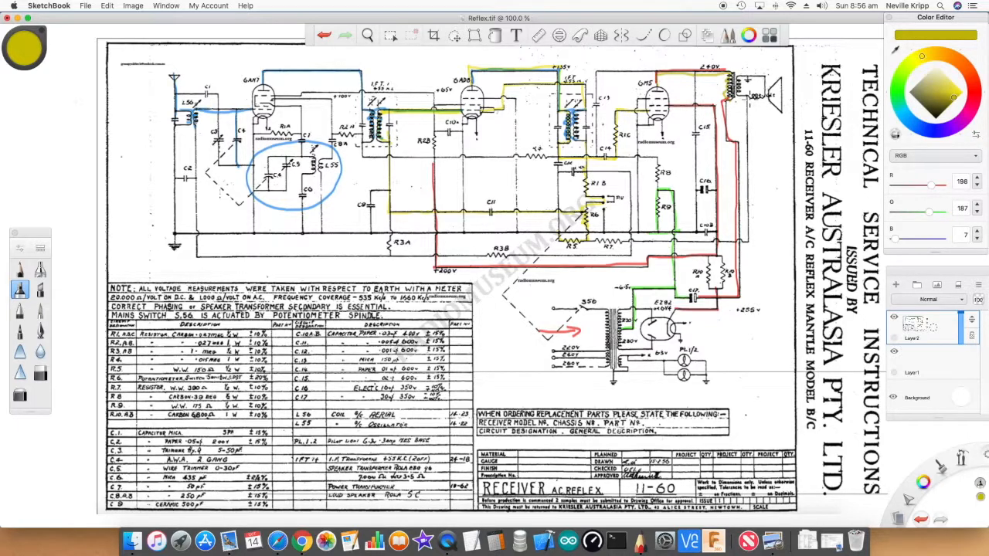
Highlight the speaker-transformer phasing note in yellow.
left_click_drag(749, 100, 745, 247)
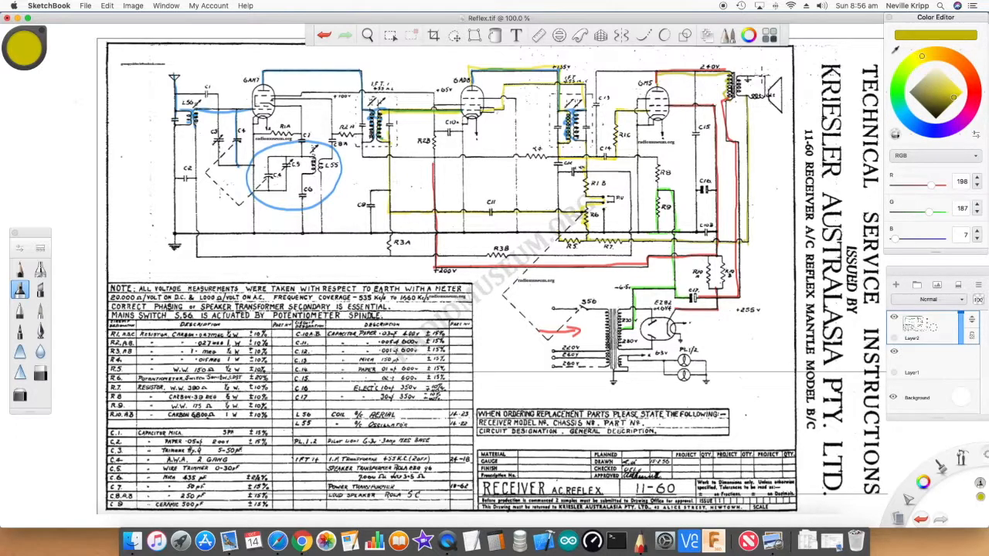
mouse_move(765, 127)
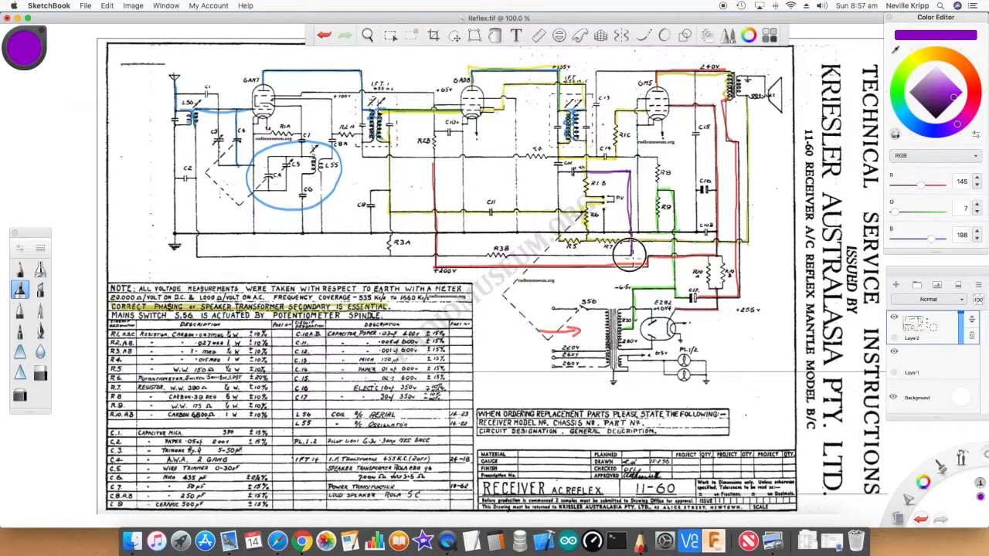
Trace the purple path along the bottom of the schematic from left to right.
left_click_drag(219, 253, 633, 253)
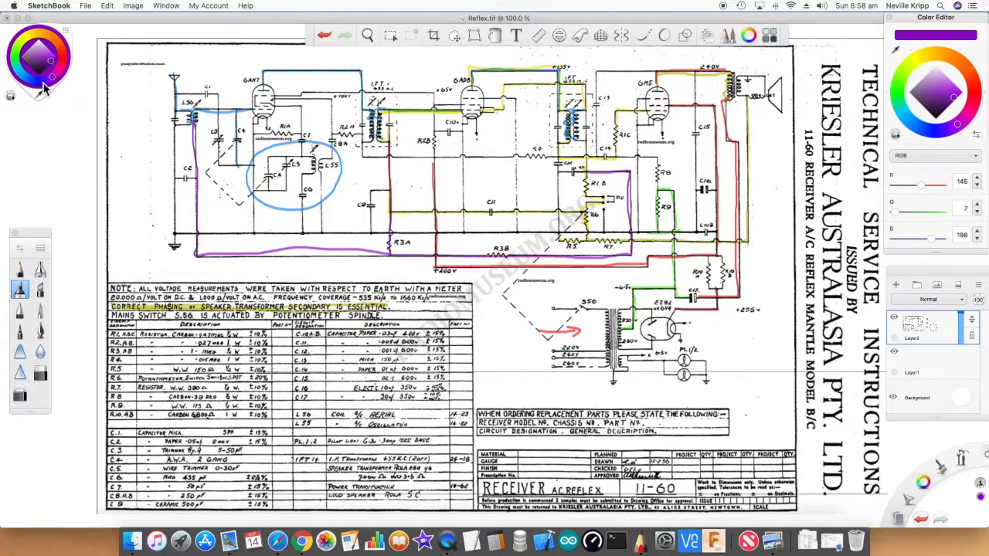
mouse_move(43, 85)
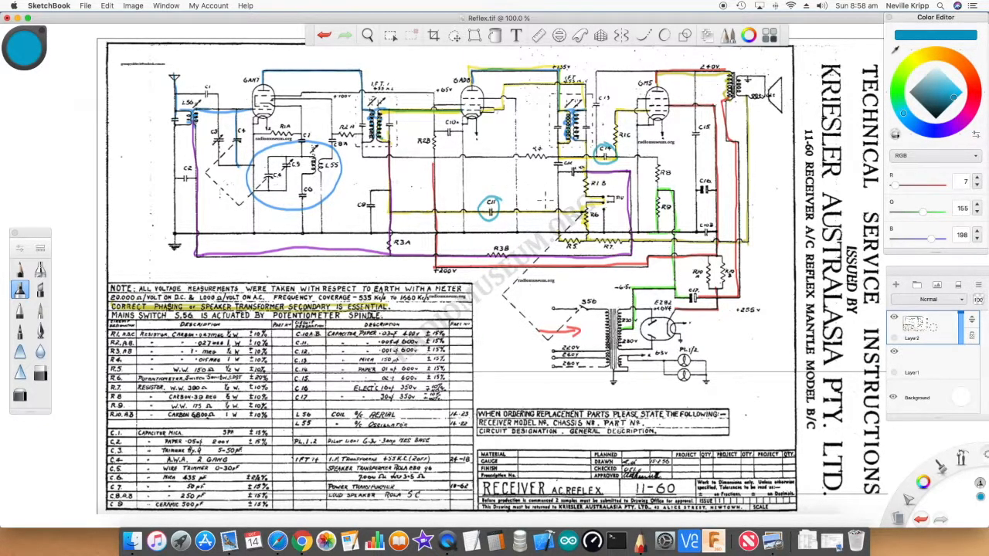
Circle another filter capacitor in light blue.
left_click(575, 169)
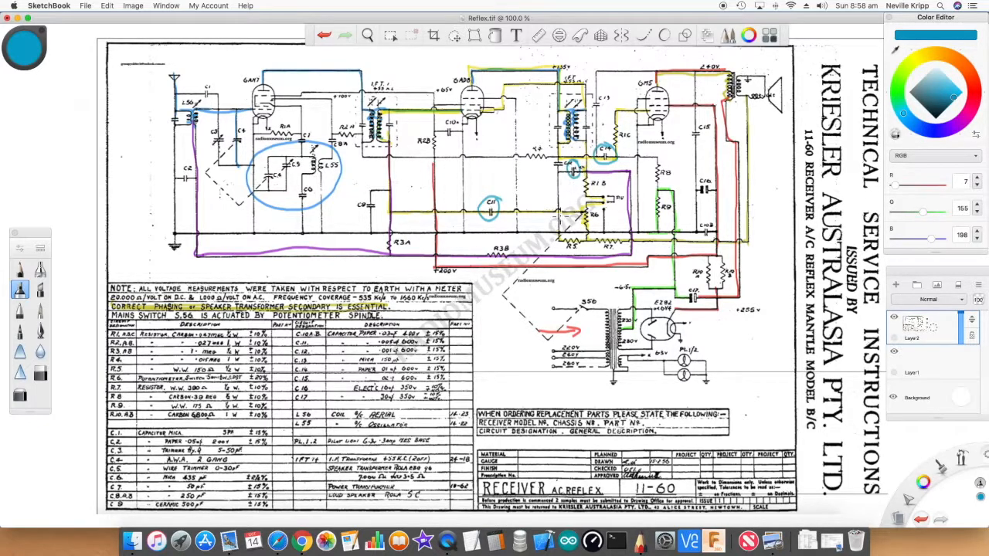